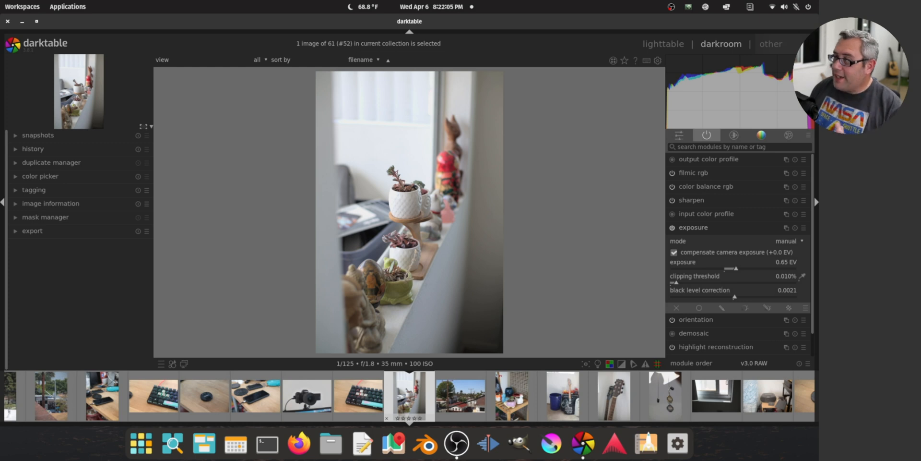
{"action": "mouse_move", "coordinate": [83, 322]}
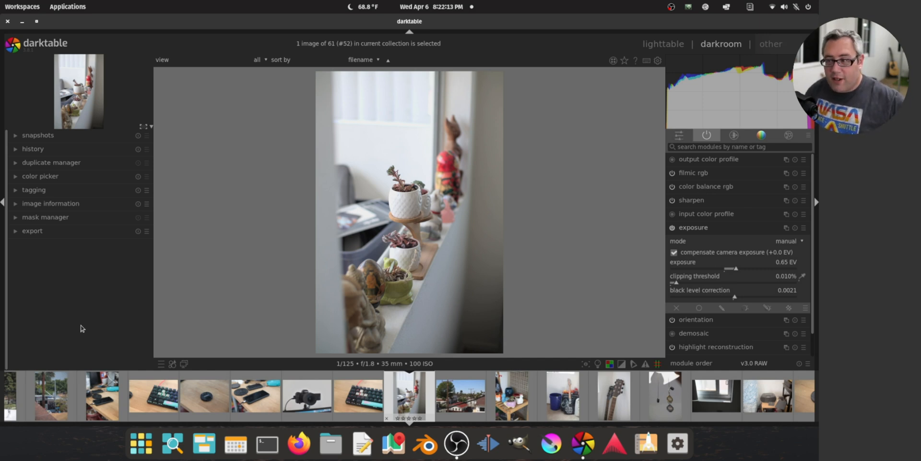
Expand the image information panel to show IMG_4051.CR3, Canon EOS M50, f/1.8, 1/125
{"action": "left_click", "coordinate": [51, 203]}
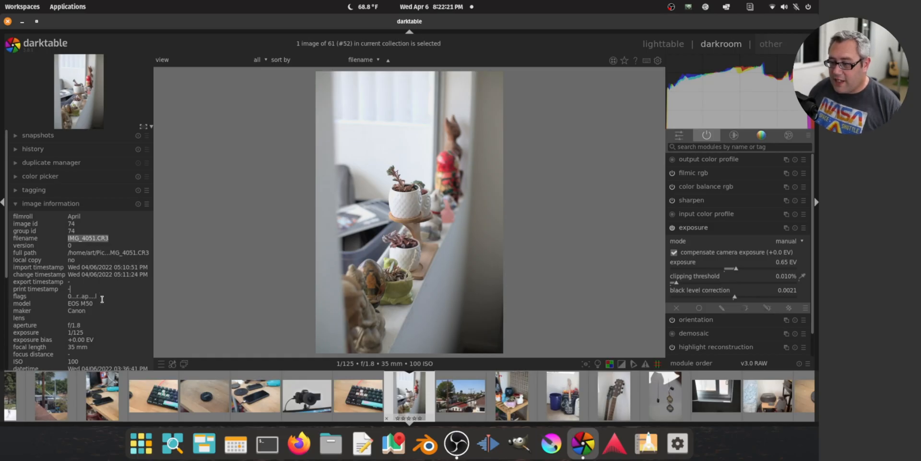
{"action": "mouse_move", "coordinate": [76, 303]}
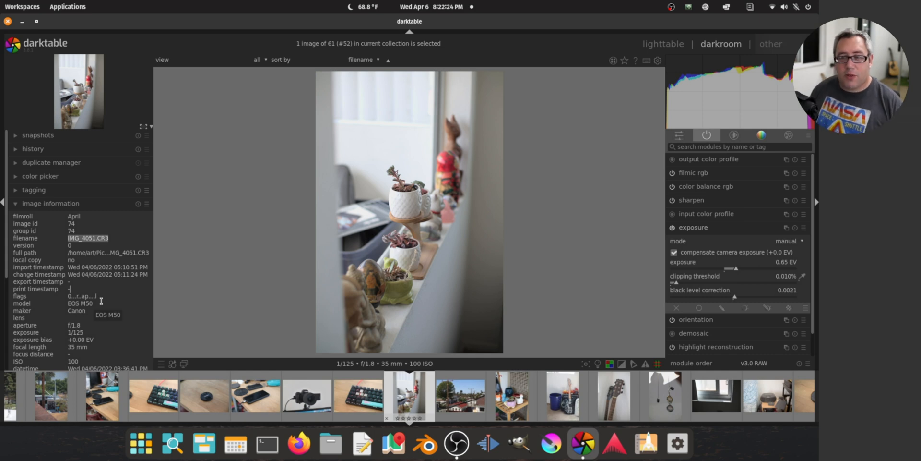
{"action": "mouse_move", "coordinate": [82, 295]}
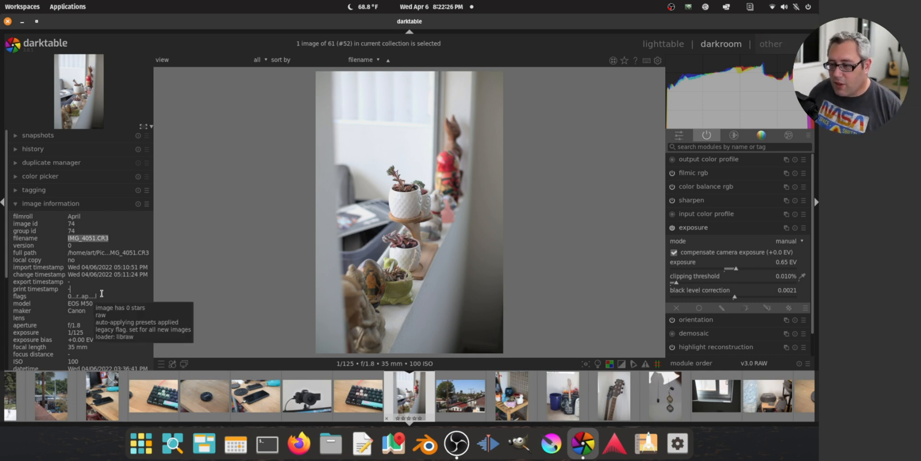
{"action": "mouse_move", "coordinate": [106, 274]}
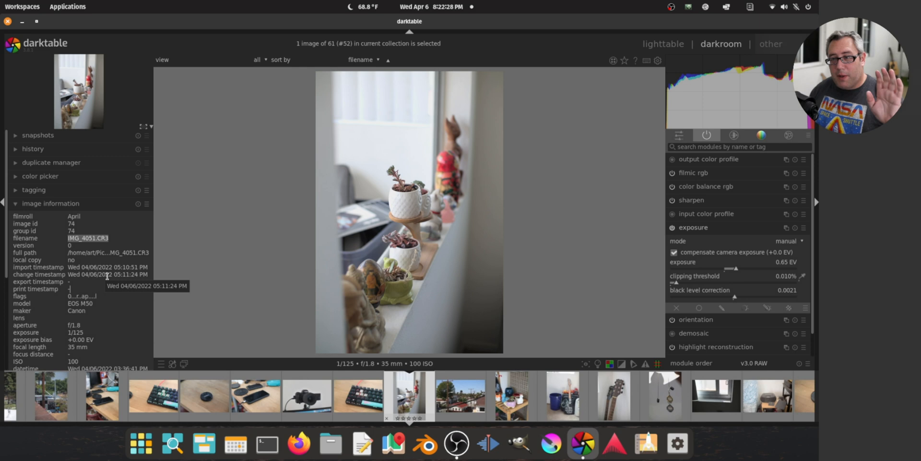